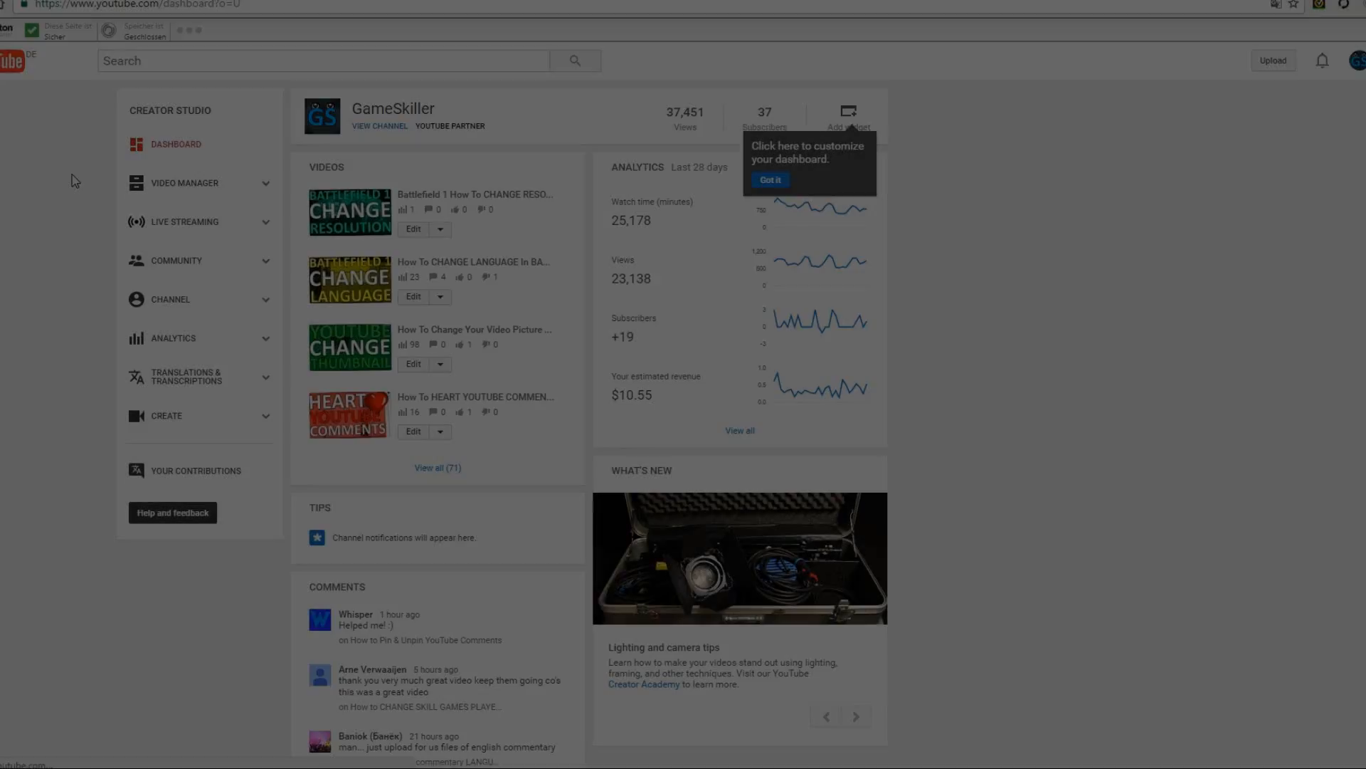
# Open the Battlefield 1 How To CHANGE RESOLUTION (PC) video from Video Manager
pyautogui.click(182, 183)
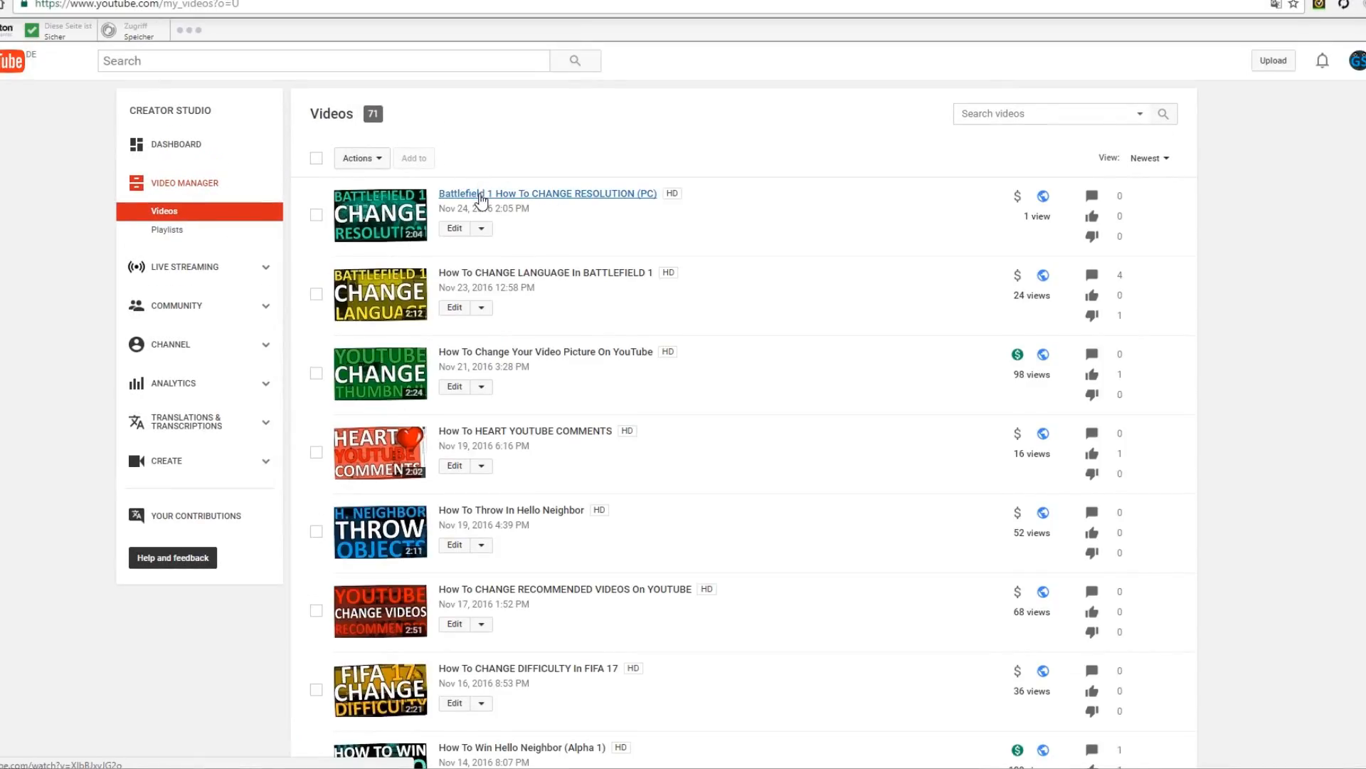
pyautogui.click(548, 193)
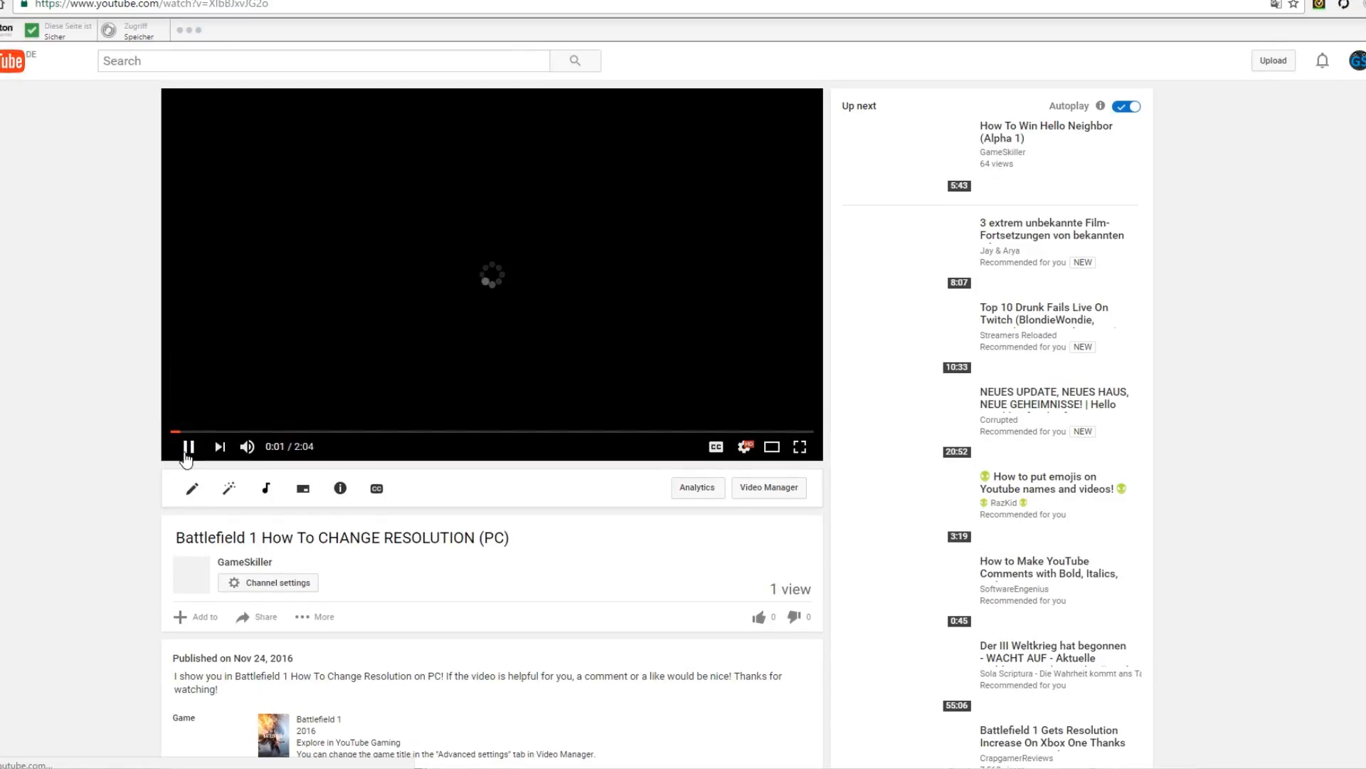
# Post a bold *Hello* comment followed by a plain Hello comment
pyautogui.scroll(-3)
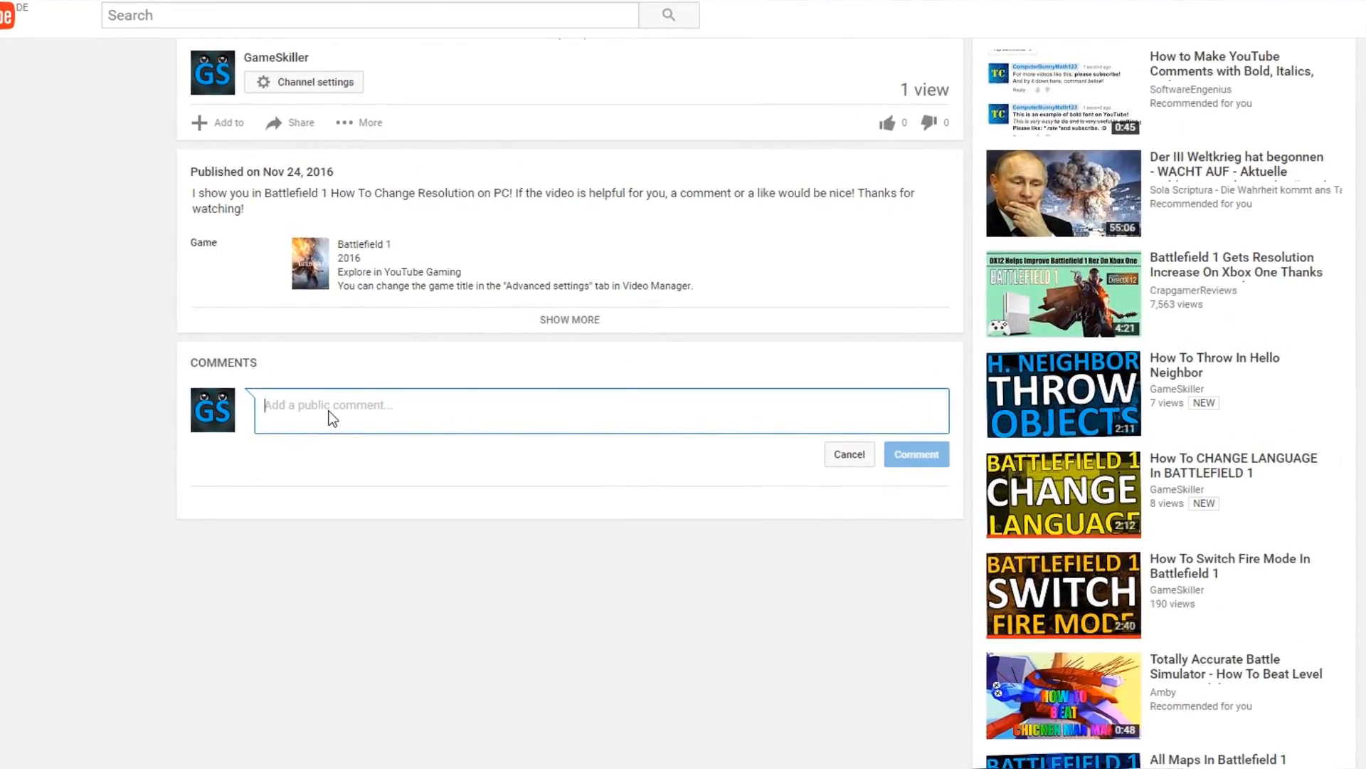
pyautogui.write('*He')
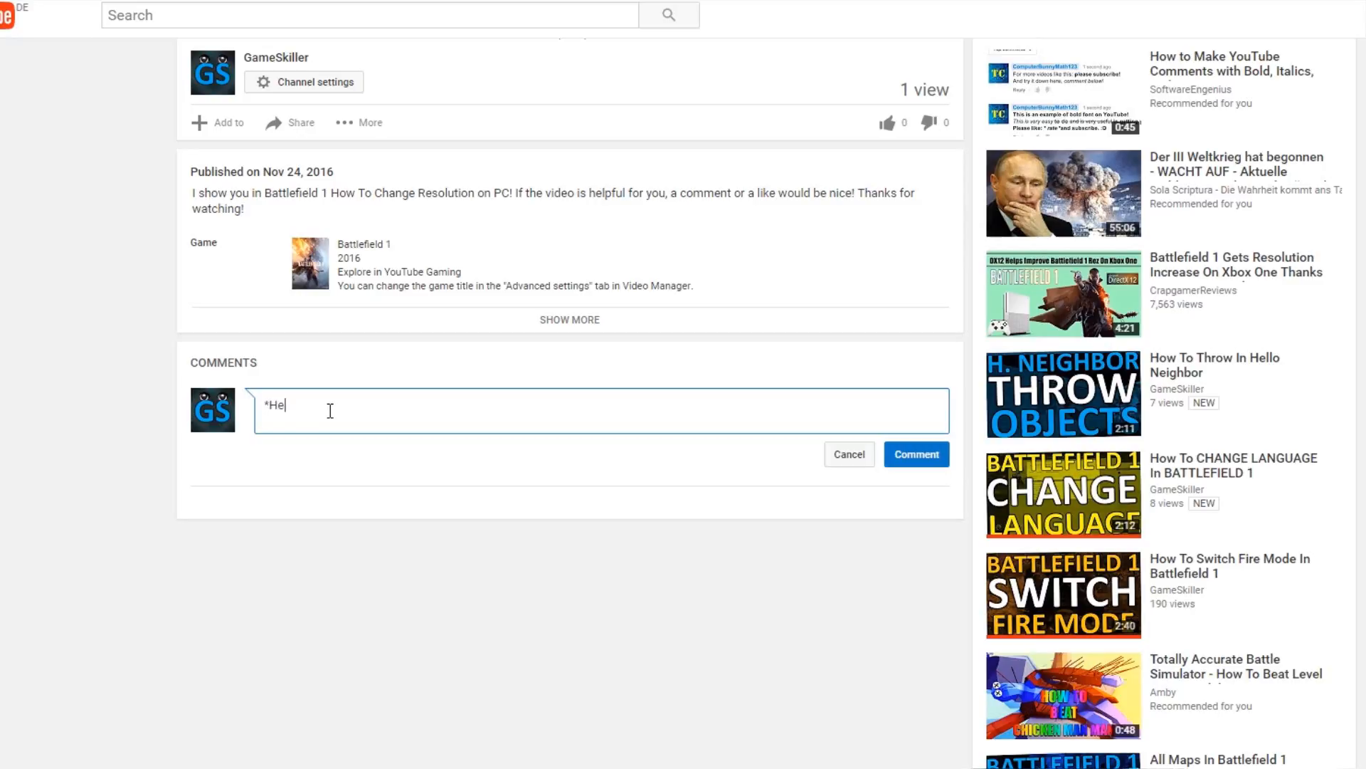
pyautogui.write('llo*')
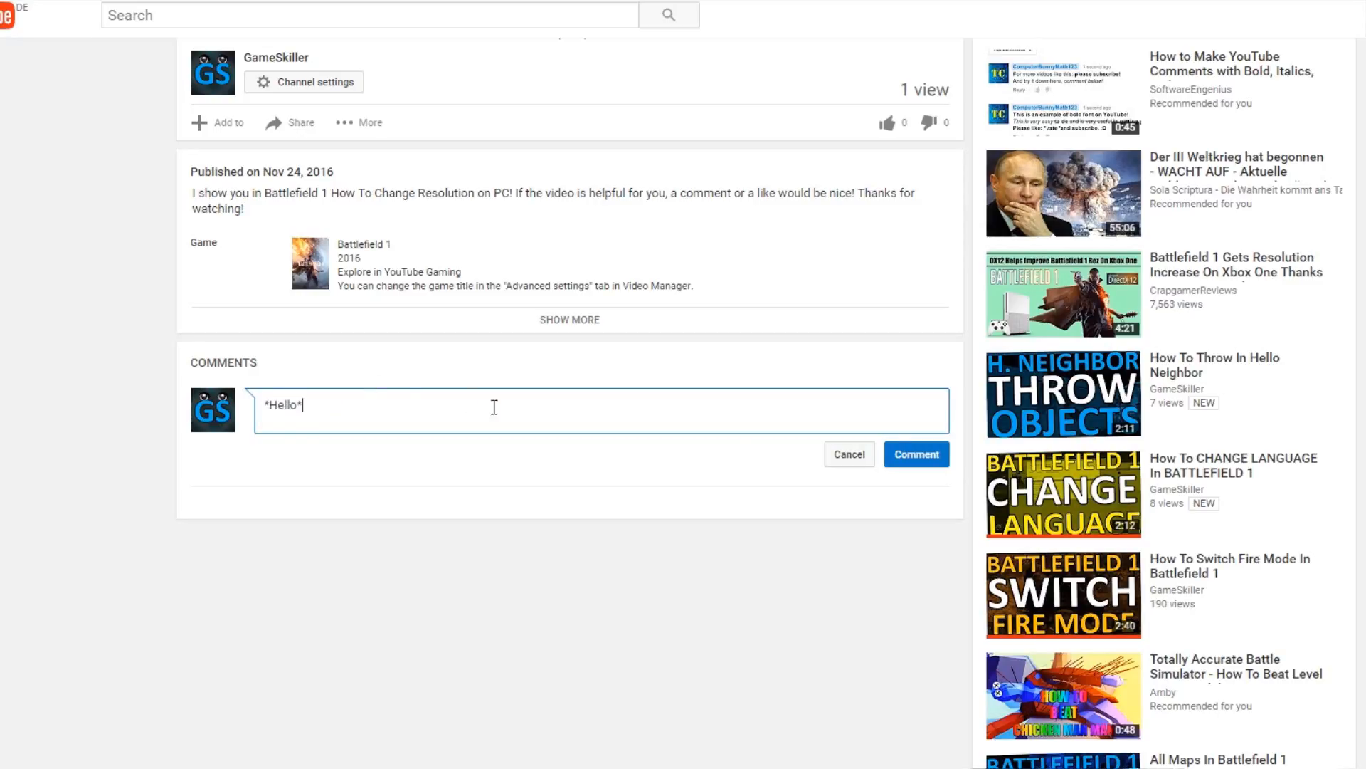
pyautogui.click(915, 454)
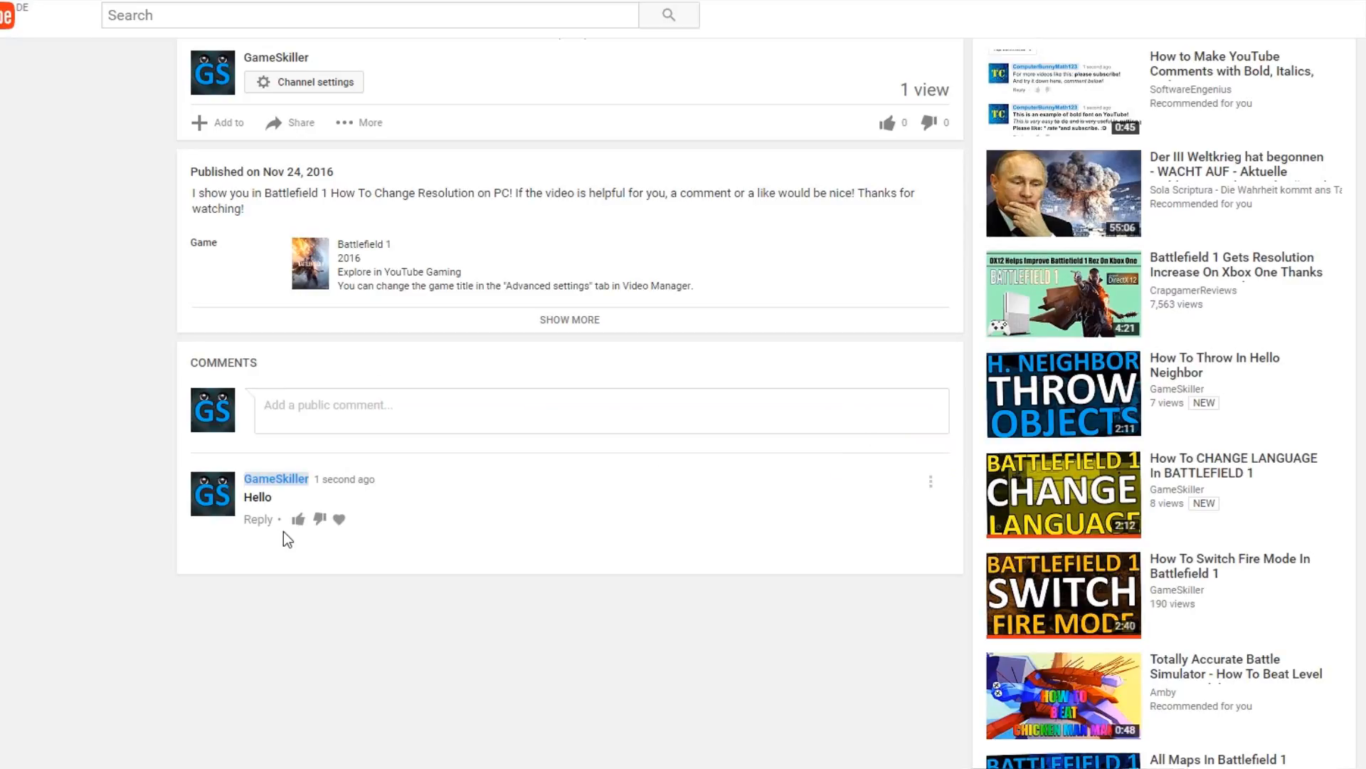
pyautogui.write('Hell')
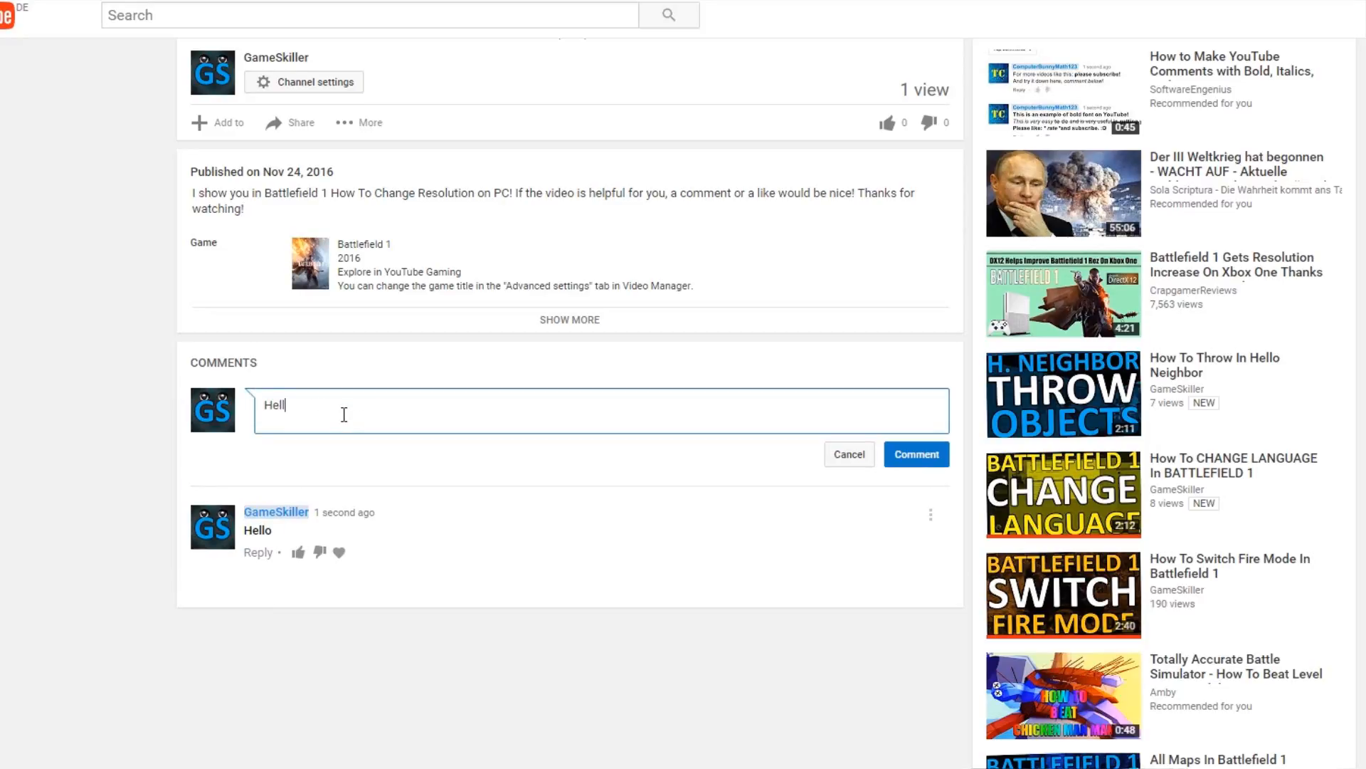
pyautogui.click(916, 454)
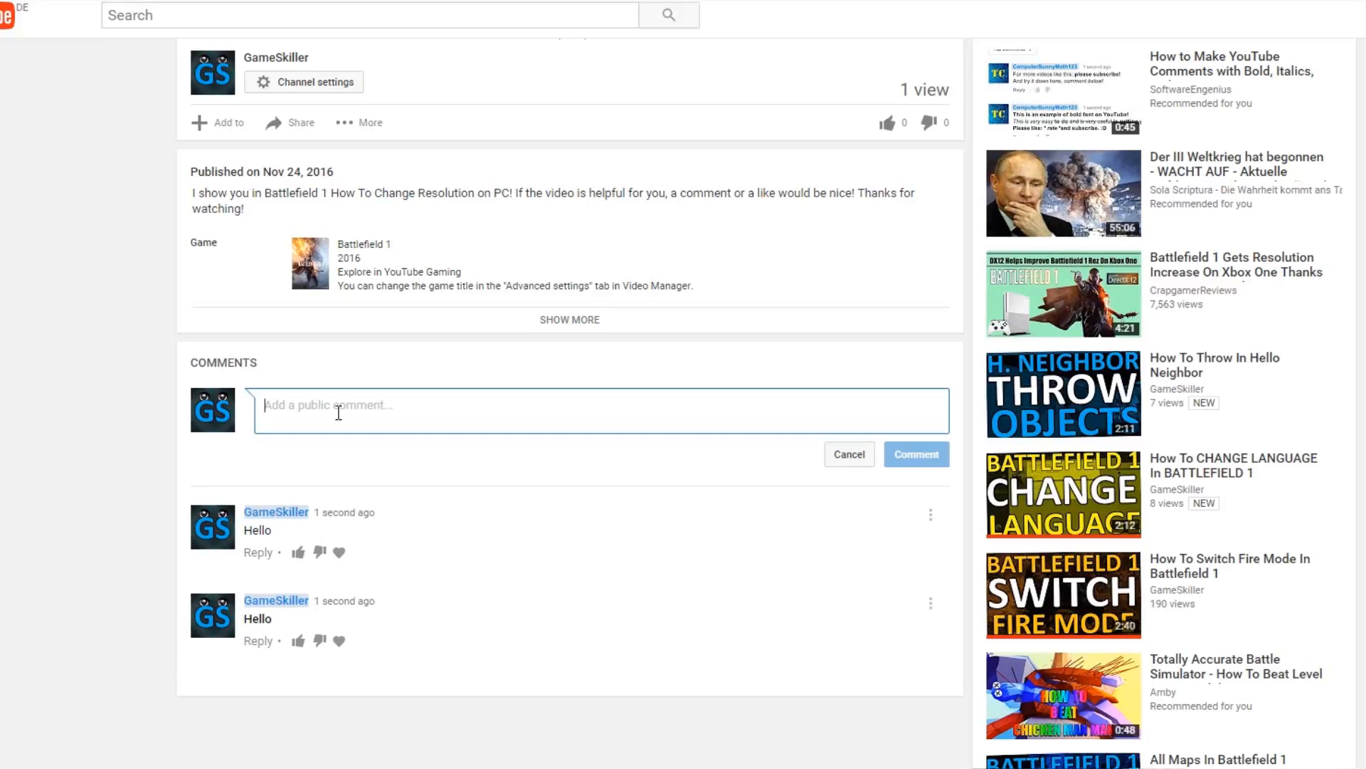
# Post _Hello_ as an italic comment and start another comment
pyautogui.write('_He')
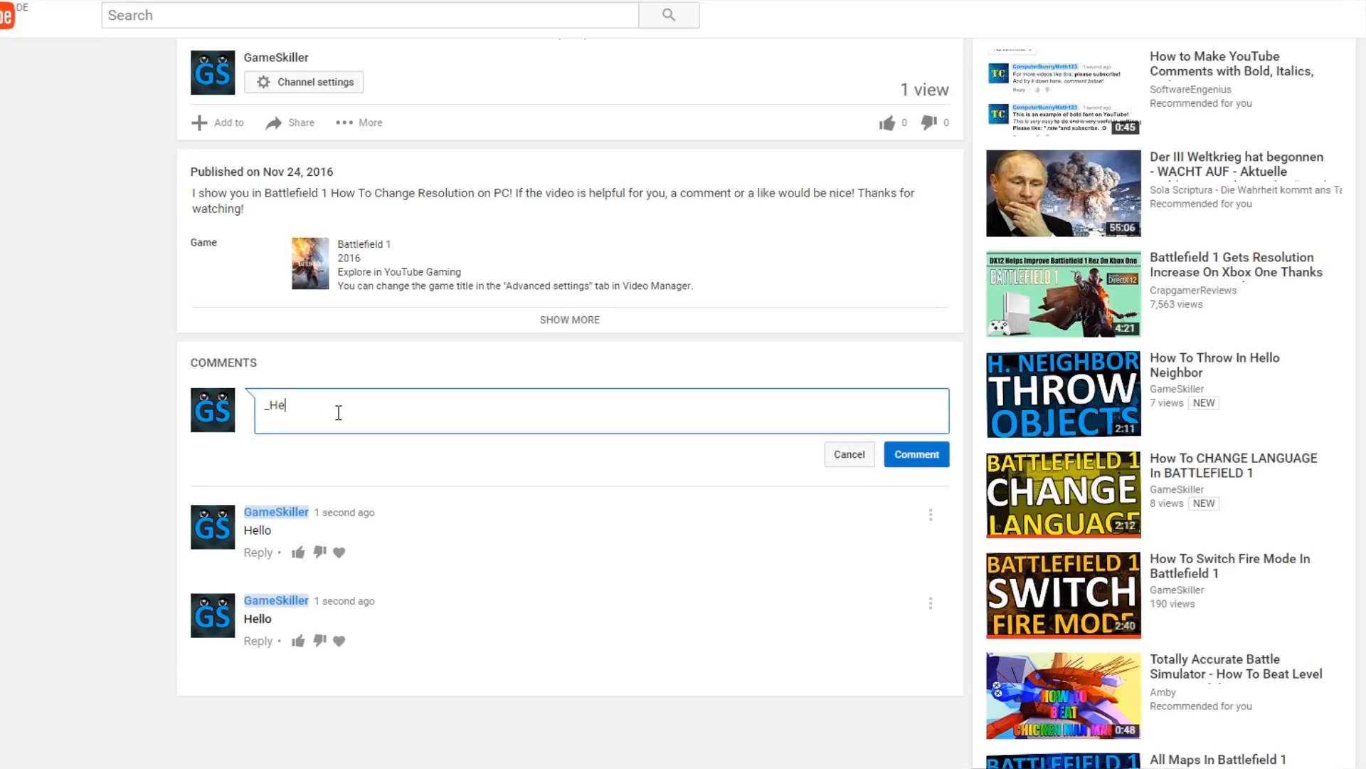
pyautogui.write('llo_')
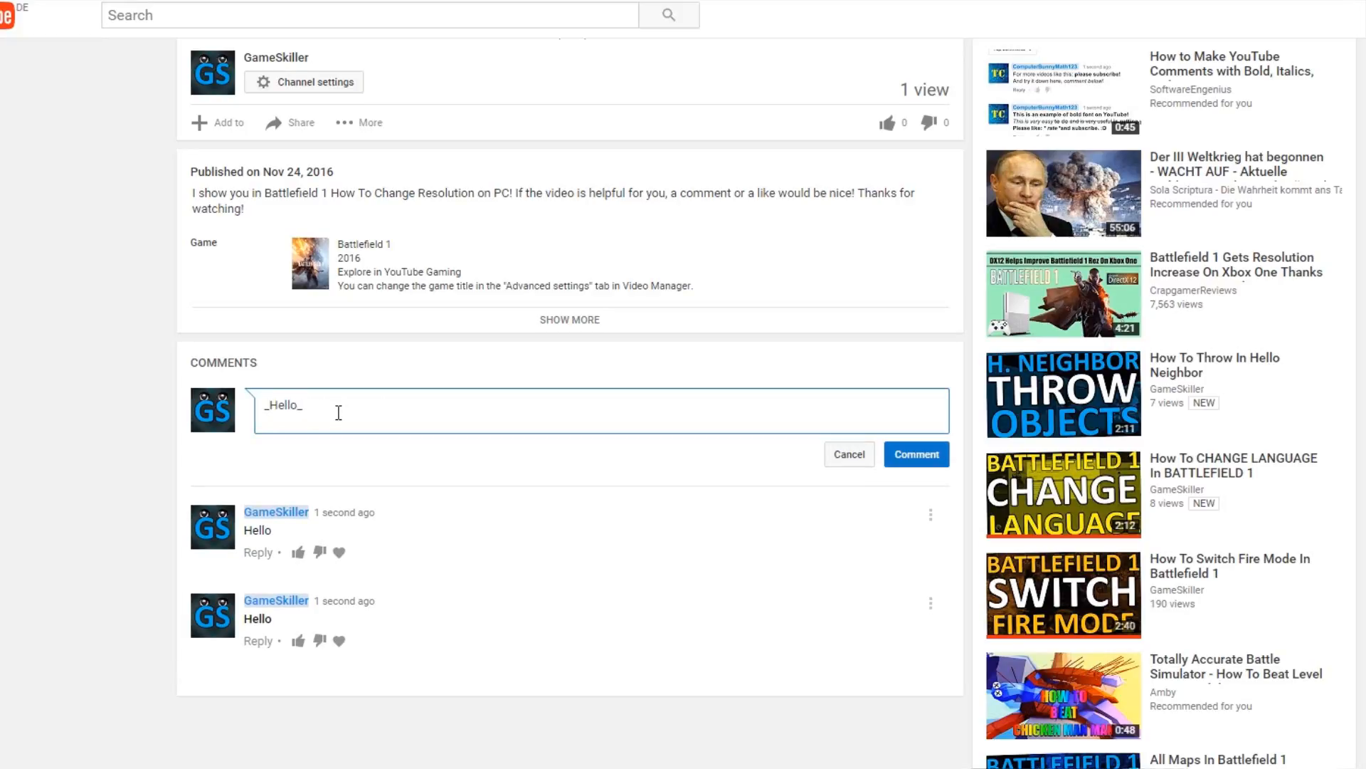
pyautogui.click(915, 454)
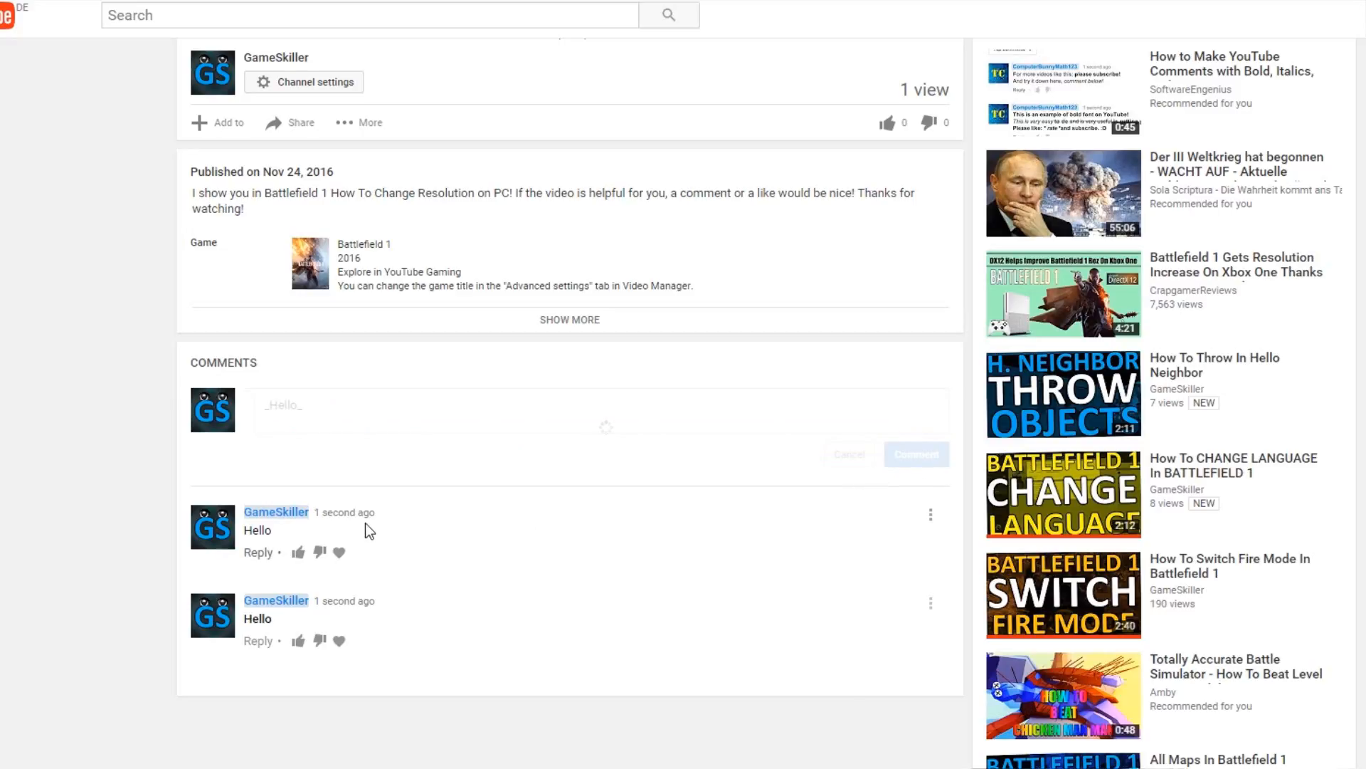
pyautogui.click(915, 454)
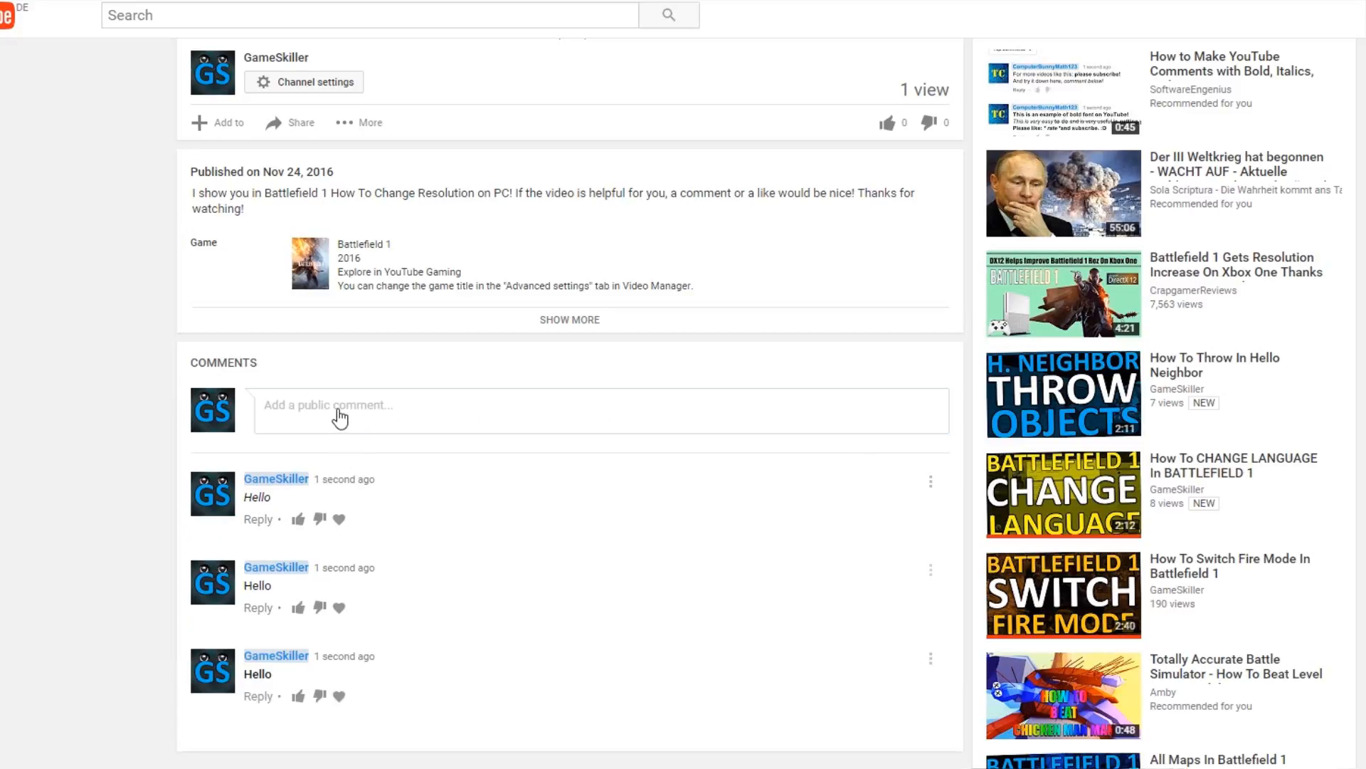
# Post -Hello- as a strikethrough comment
pyautogui.write('-Hello')
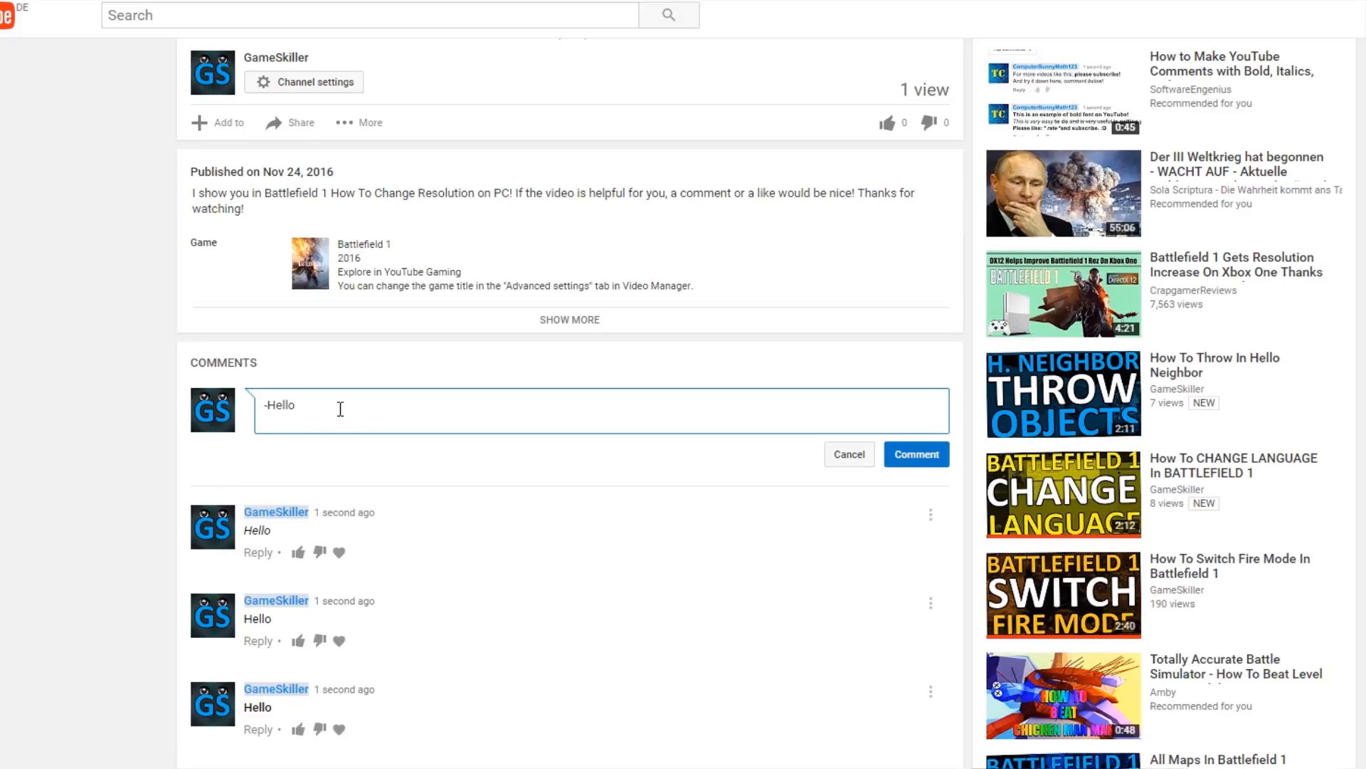
pyautogui.click(916, 454)
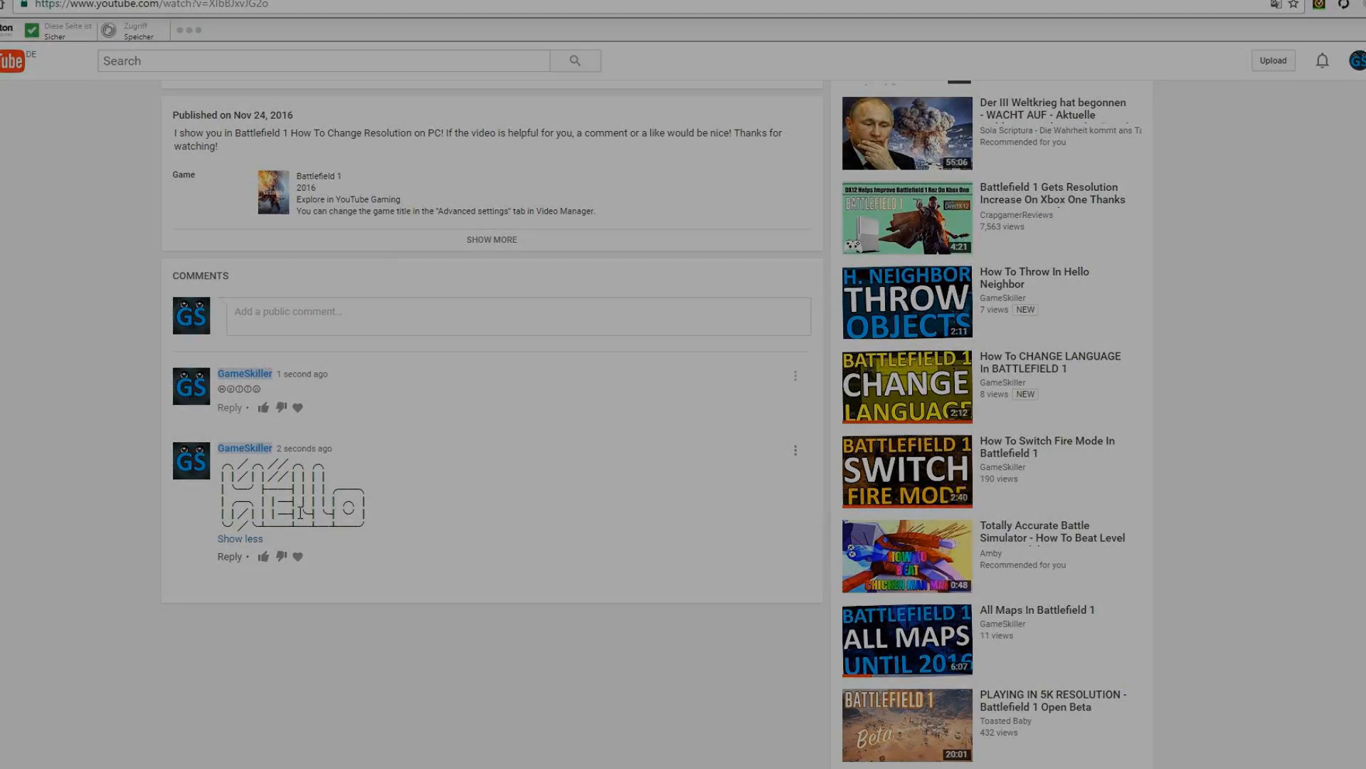
# Begin typing *_Hello_* for a bold-italic comment
pyautogui.write('*_H')
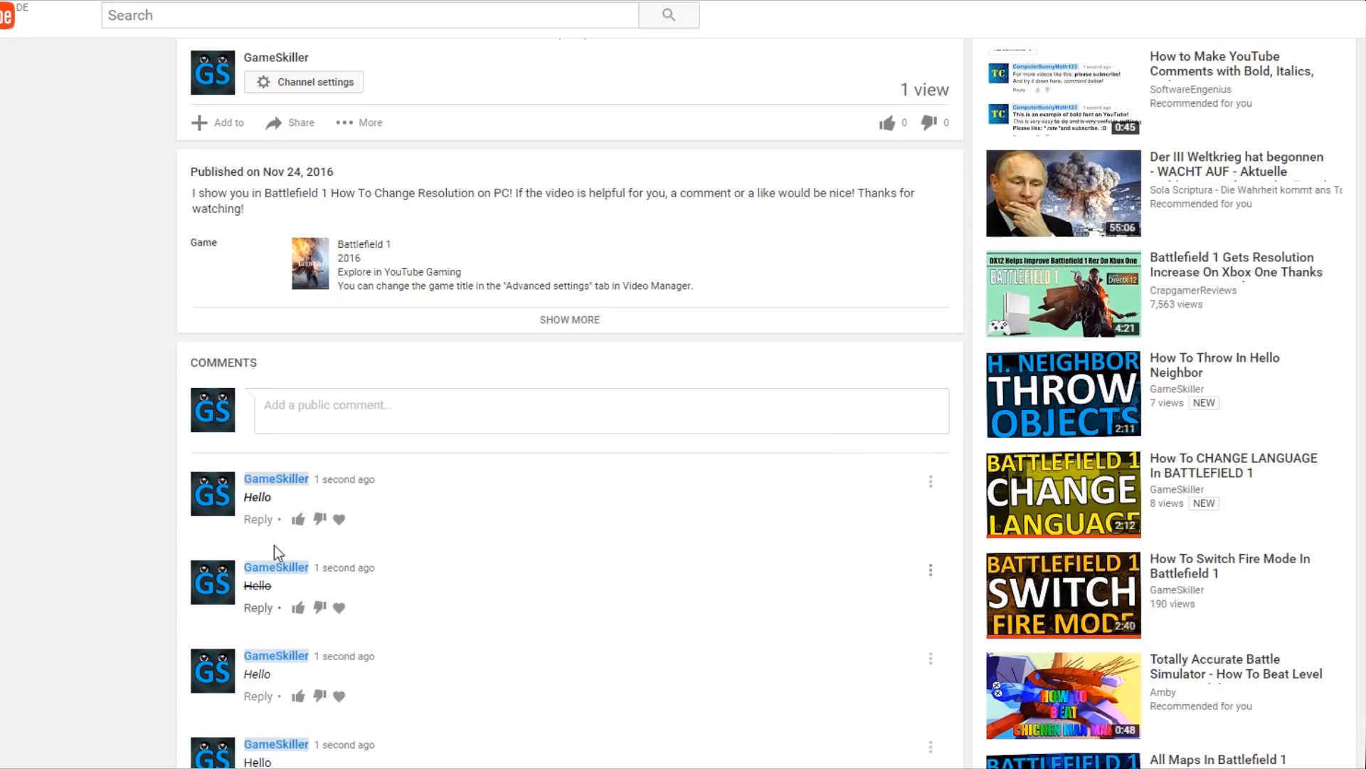
# Post Hello comments wrapped in *, _ and - combinations, then scroll the page
pyautogui.write('*')
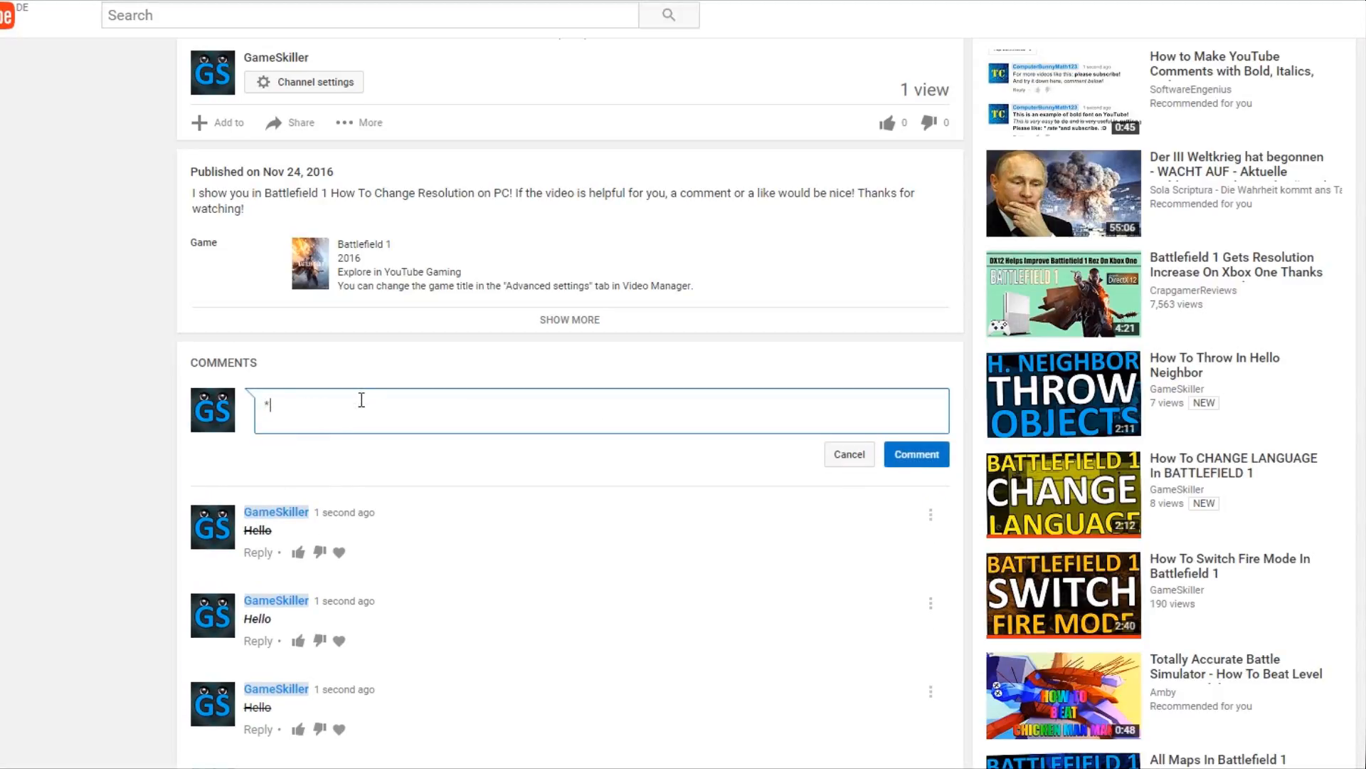
pyautogui.write('_')
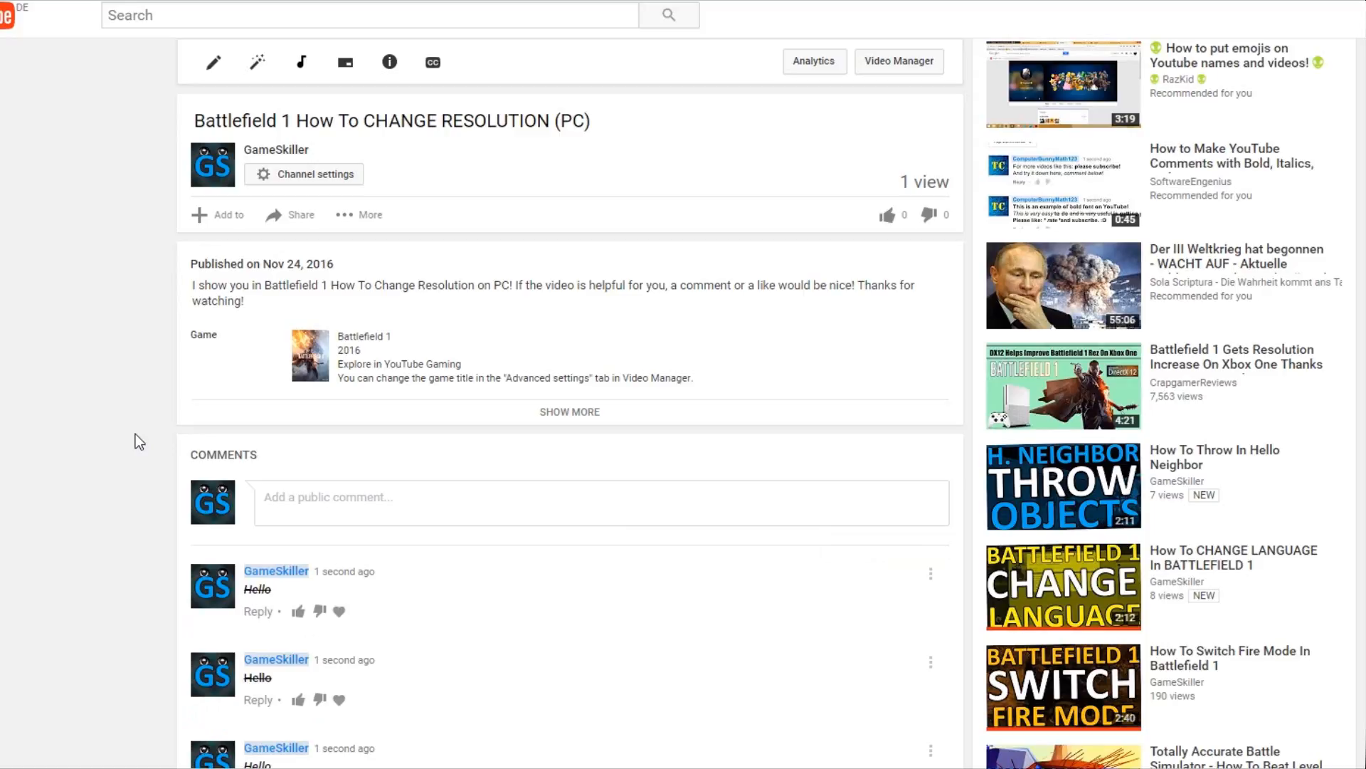
pyautogui.scroll(-3)
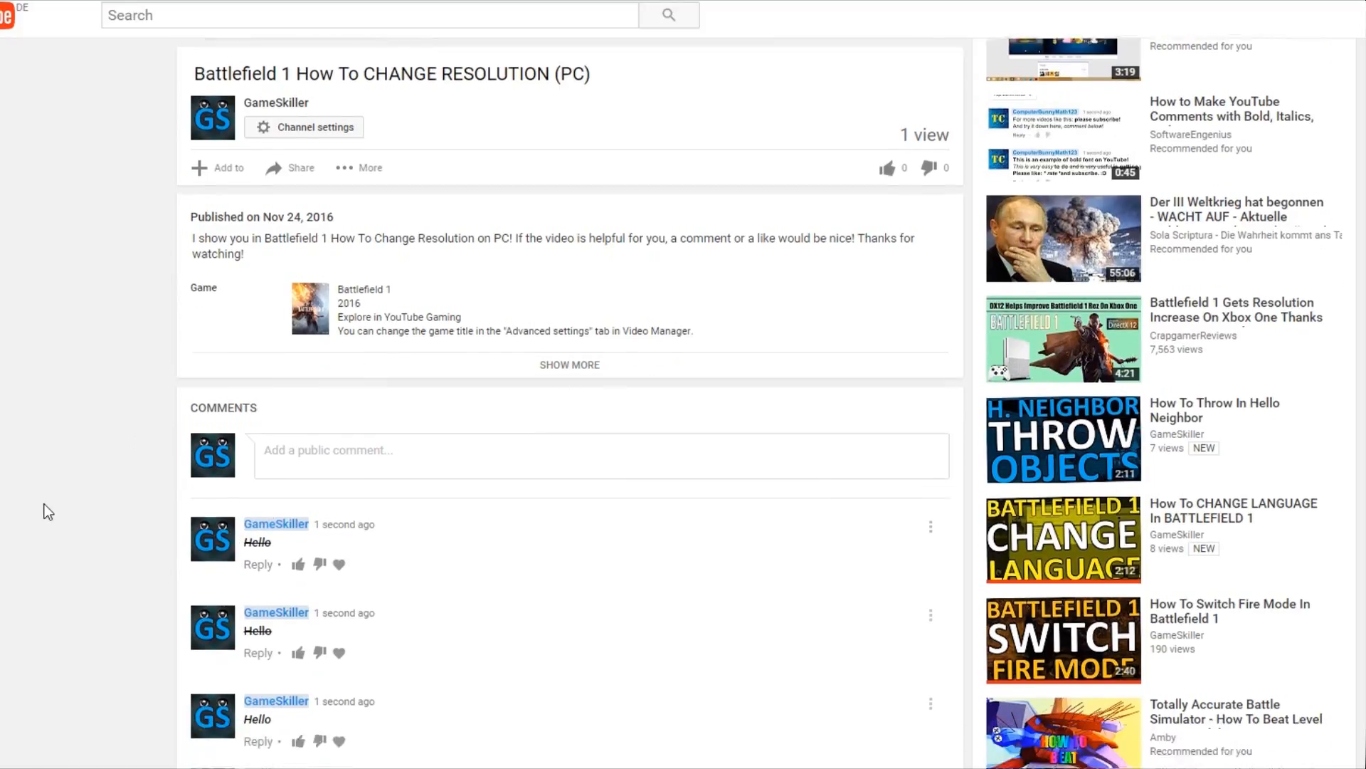
pyautogui.scroll(-3)
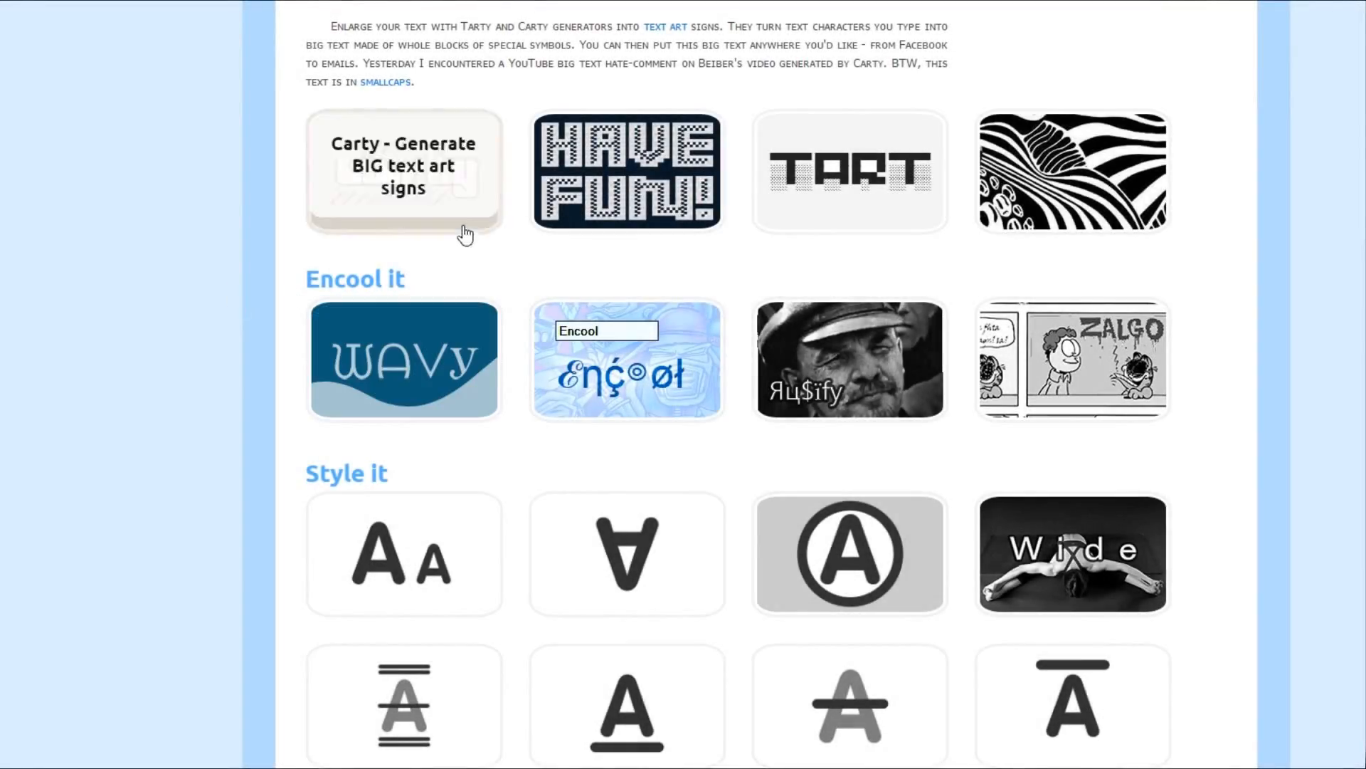
# Generate big Carty text-art Hello on fsymbols.com for the comment box
pyautogui.click(403, 171)
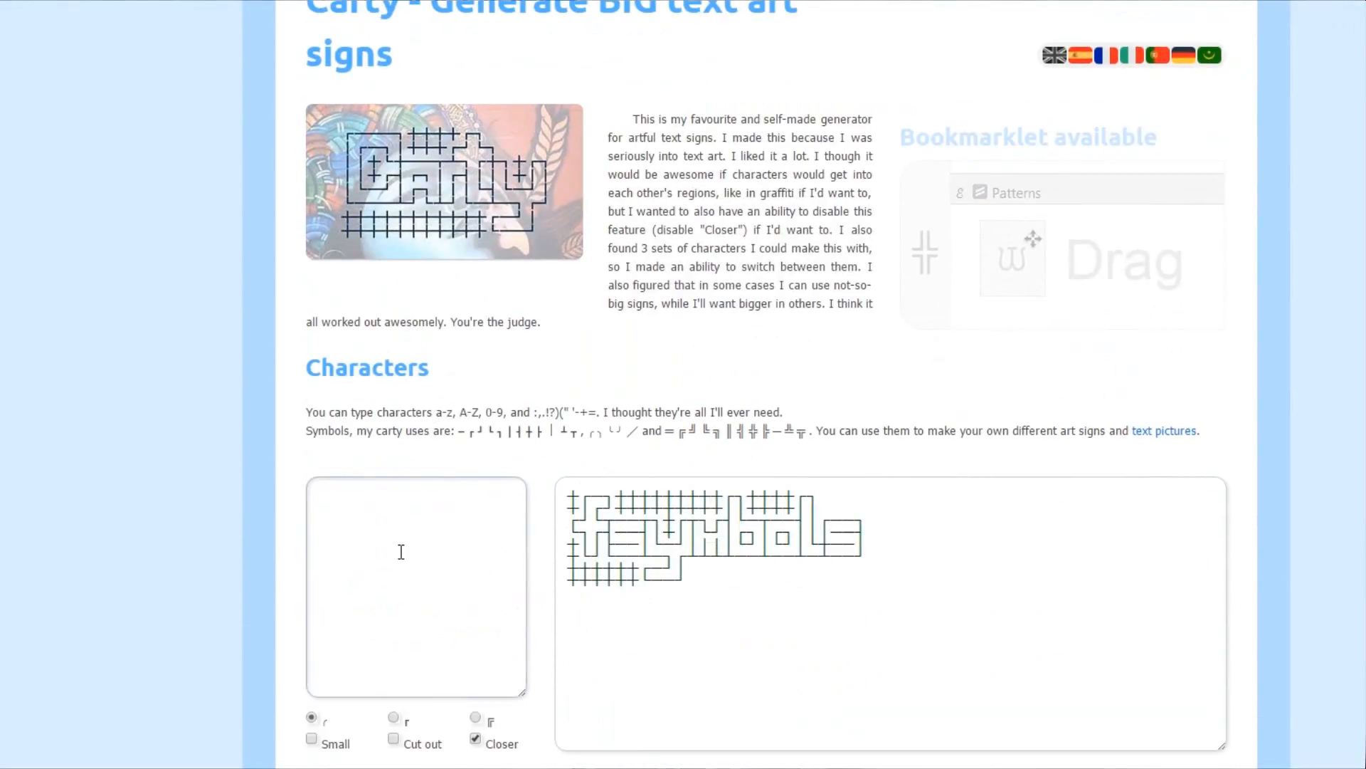
pyautogui.write('Hello')
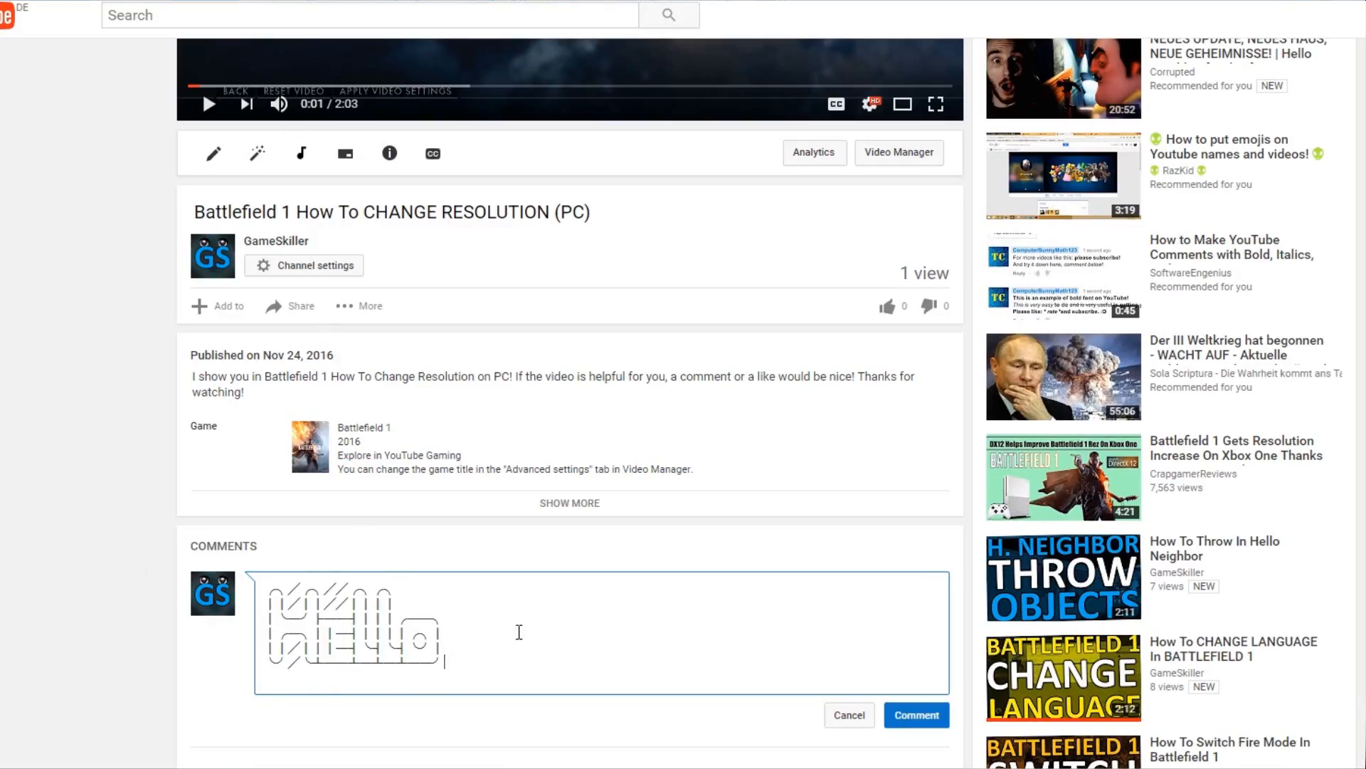
# Post the big text-art Hello comment and switch to the FSymbols Bubble page
pyautogui.click(915, 714)
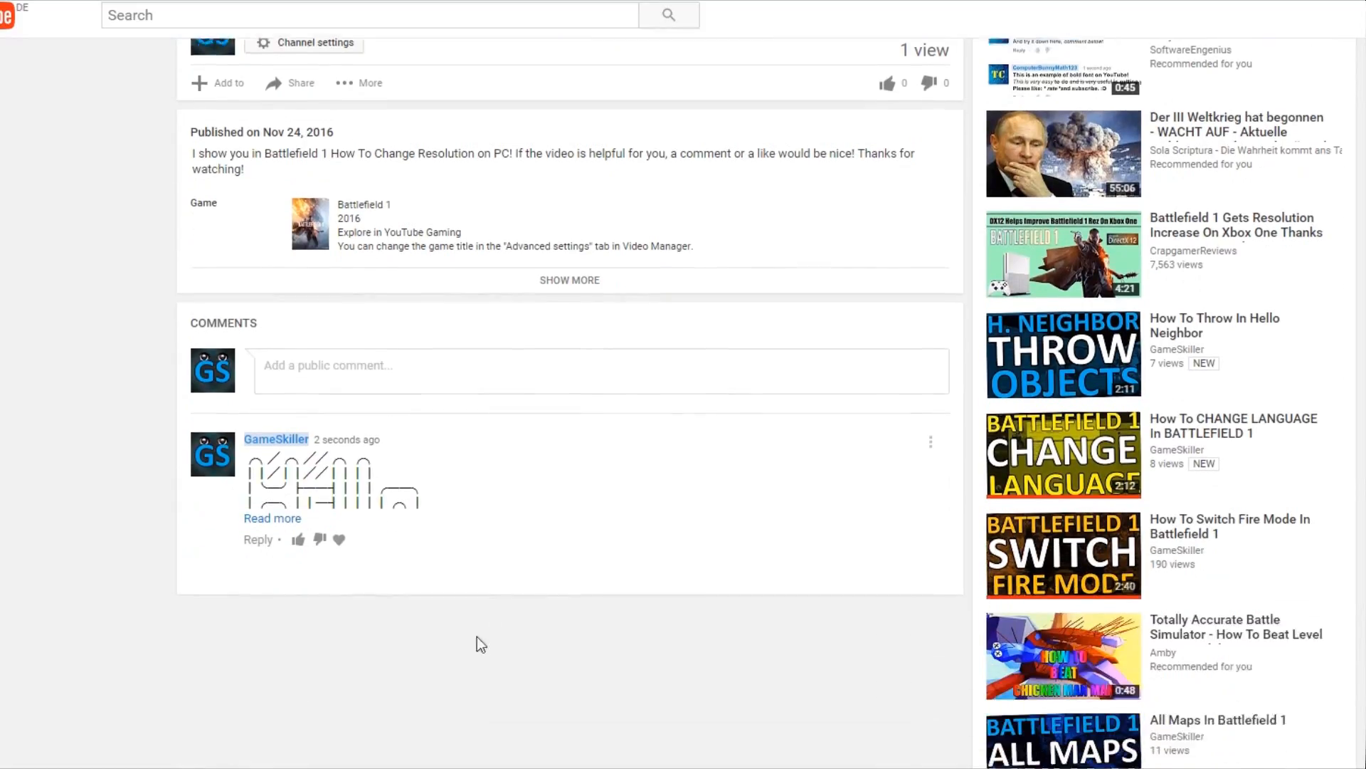
pyautogui.click(271, 518)
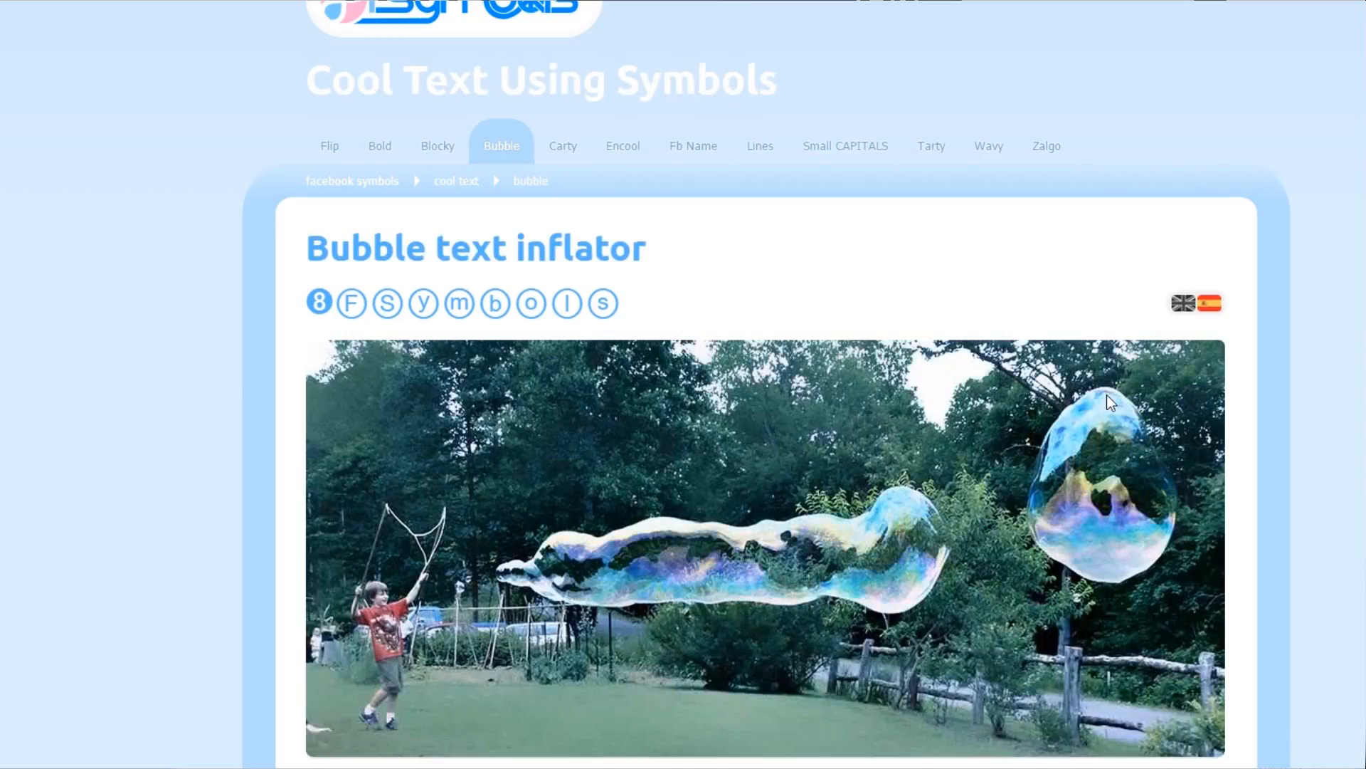
# Inflate Hello into bubble letters and post them as a comment
pyautogui.scroll(-3)
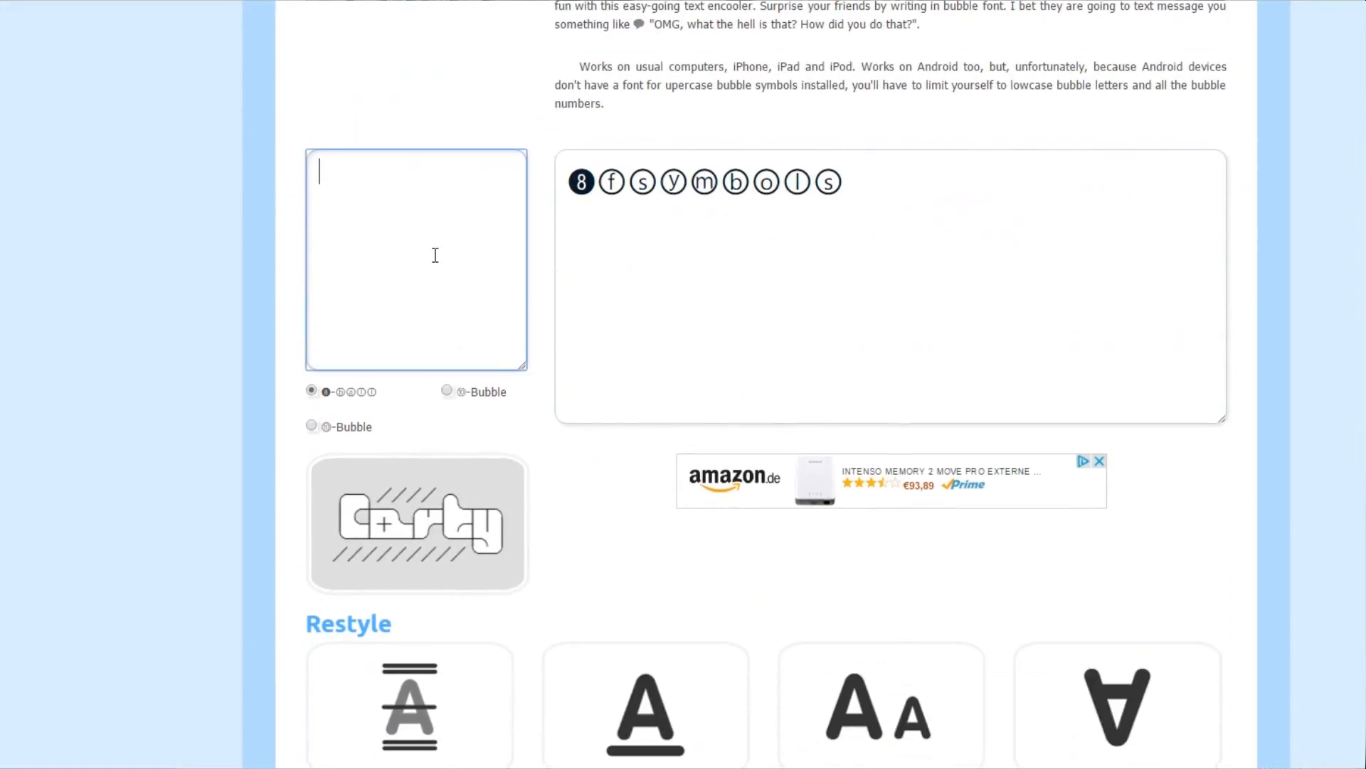
pyautogui.write('Hello')
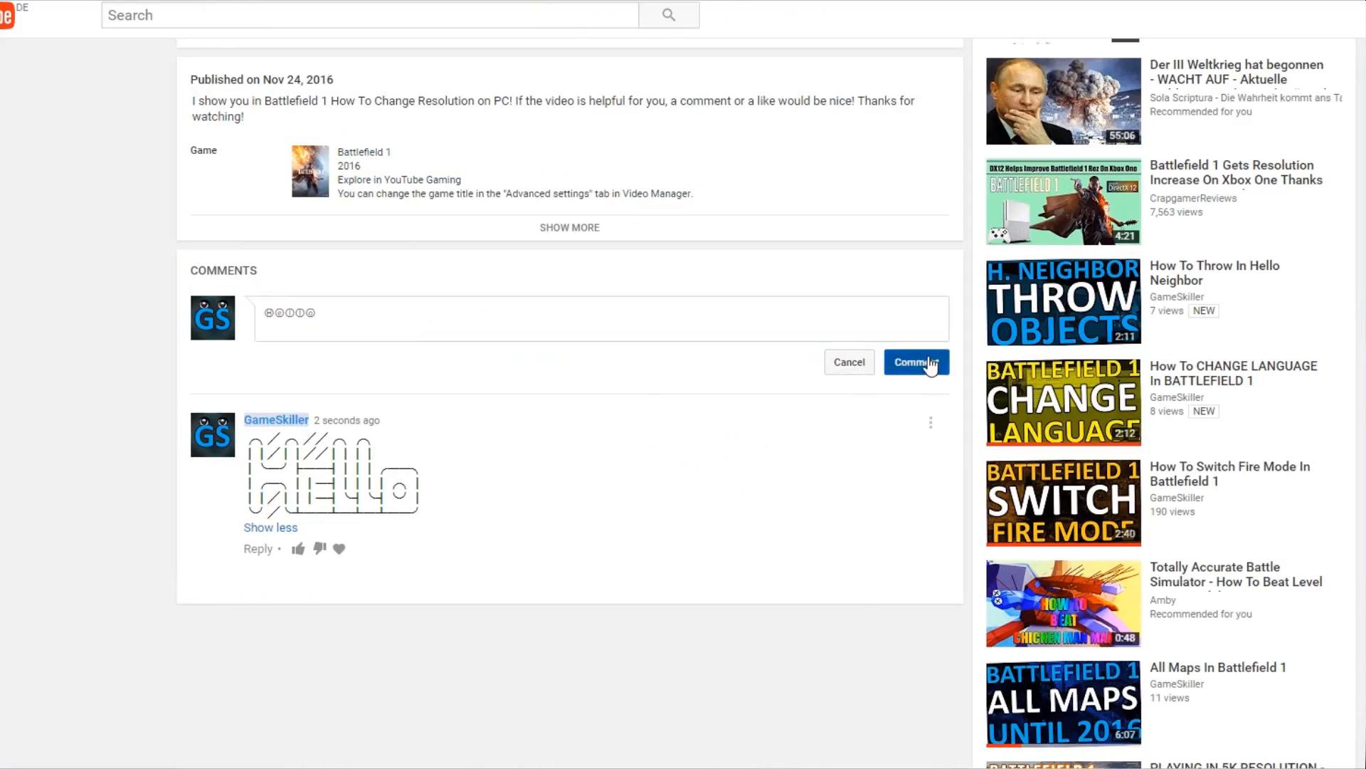
pyautogui.click(916, 361)
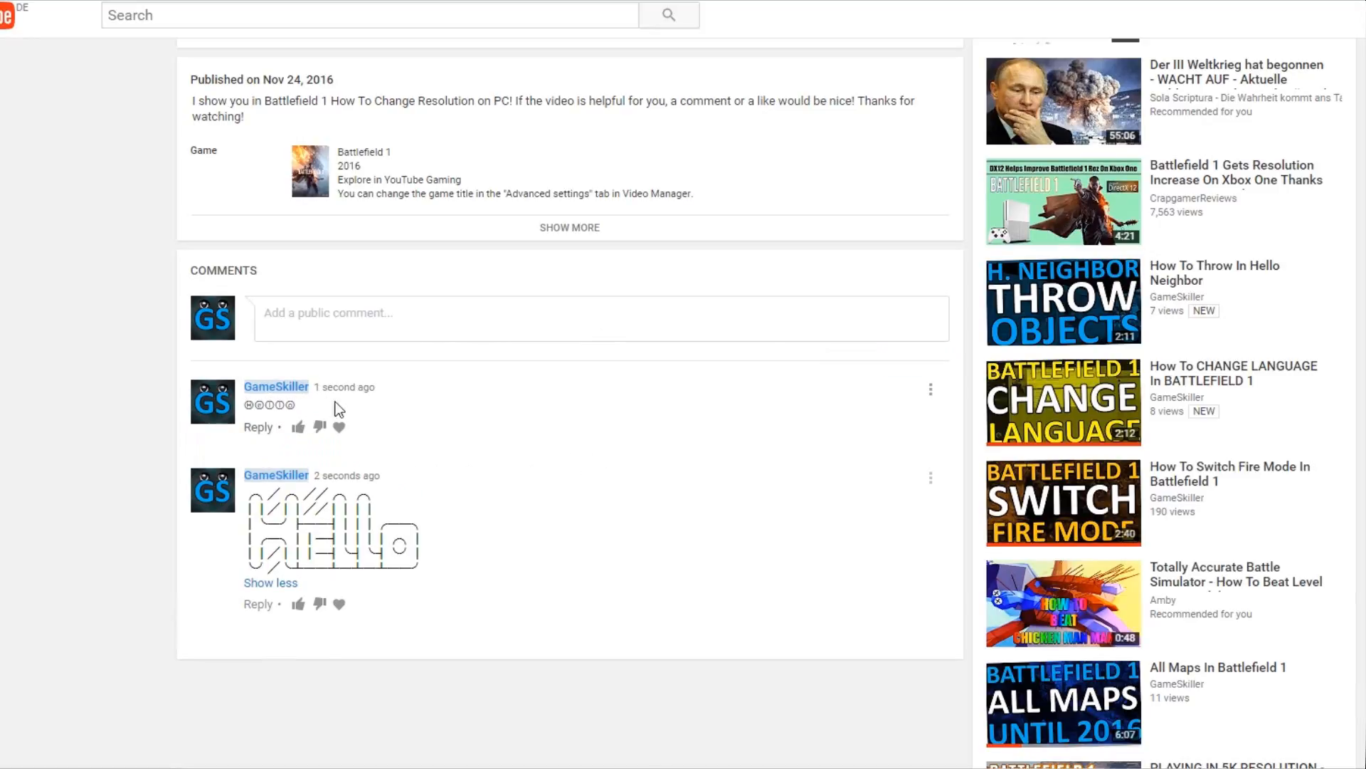